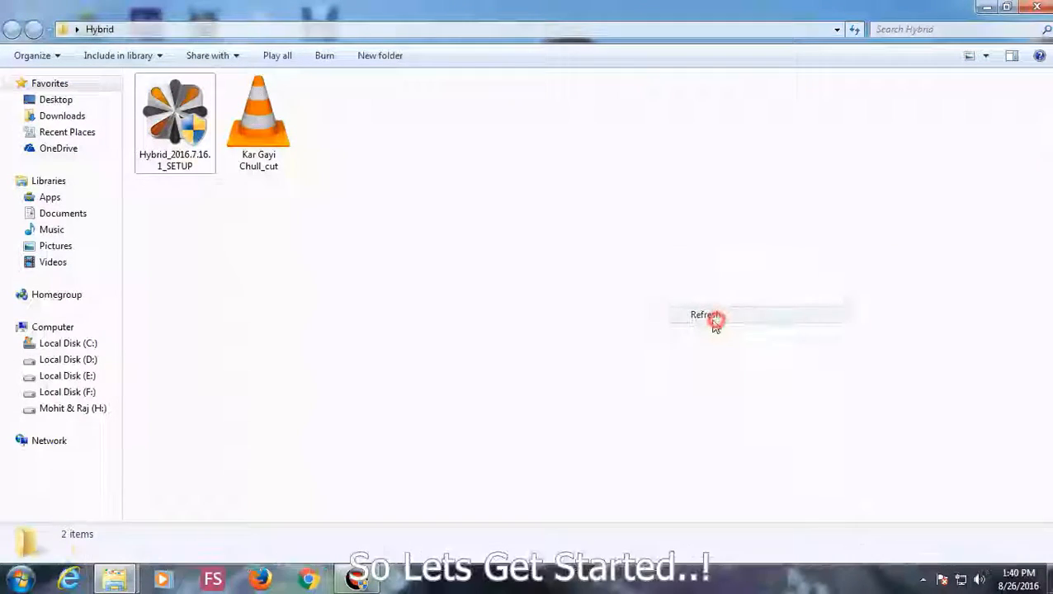
# - Run the Hybrid installer through the welcome, license and information pages to completion
pyautogui.click(174, 116)
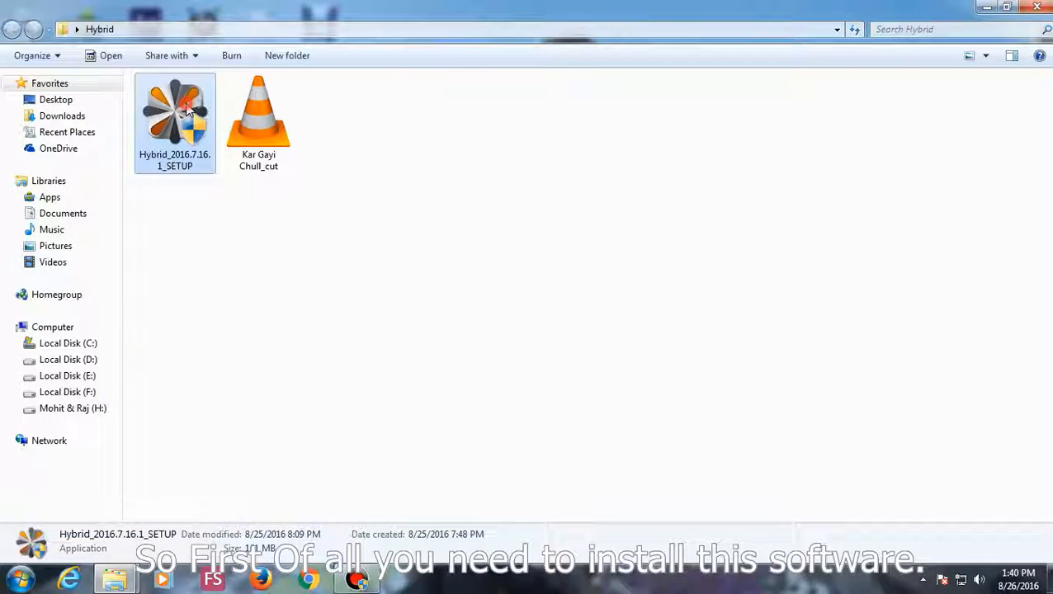
pyautogui.doubleClick(175, 107)
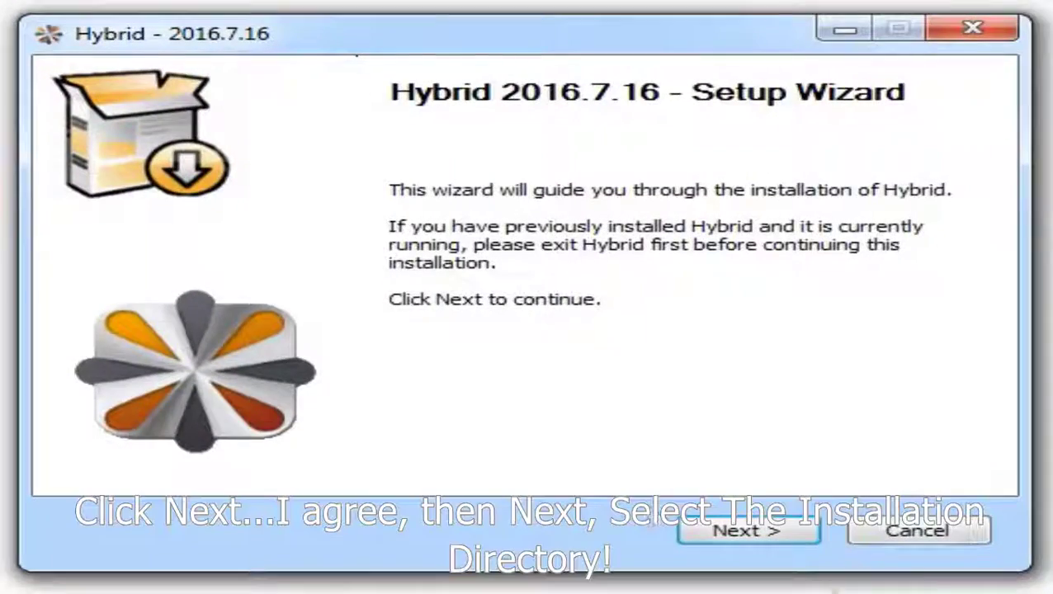
pyautogui.click(747, 530)
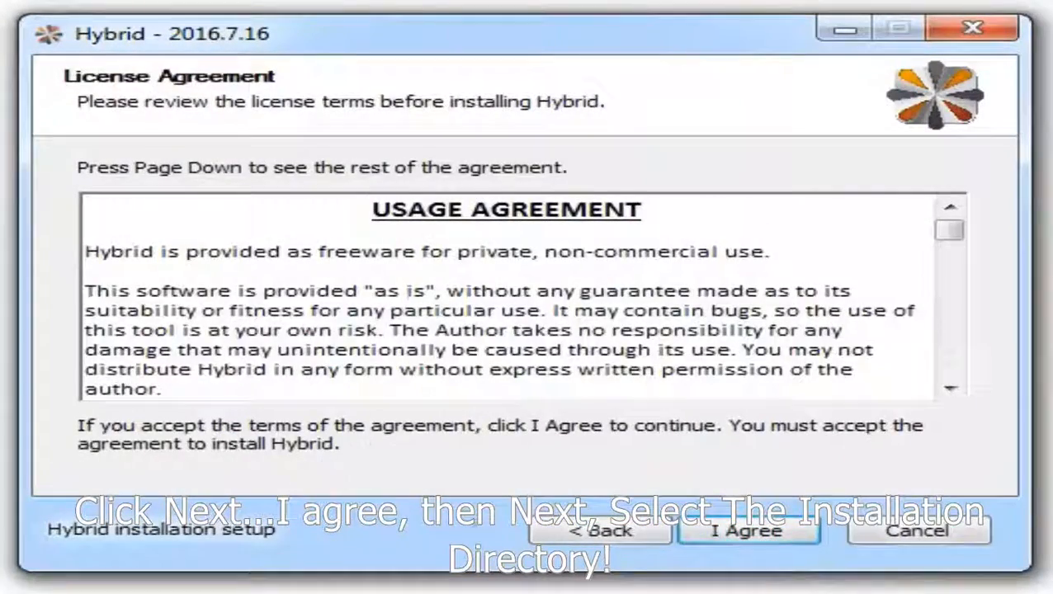
pyautogui.click(747, 530)
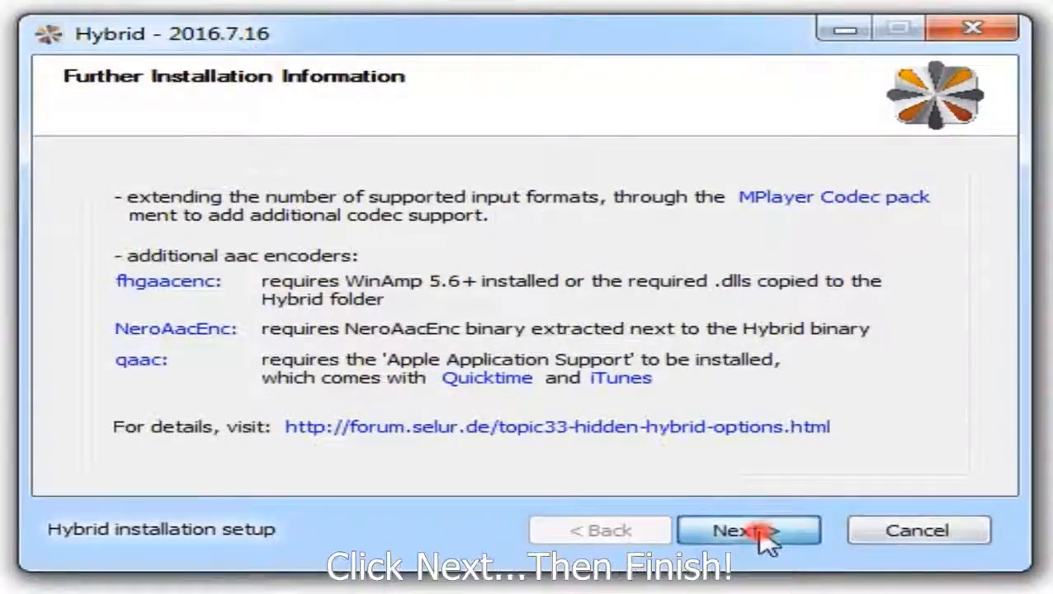
pyautogui.click(748, 531)
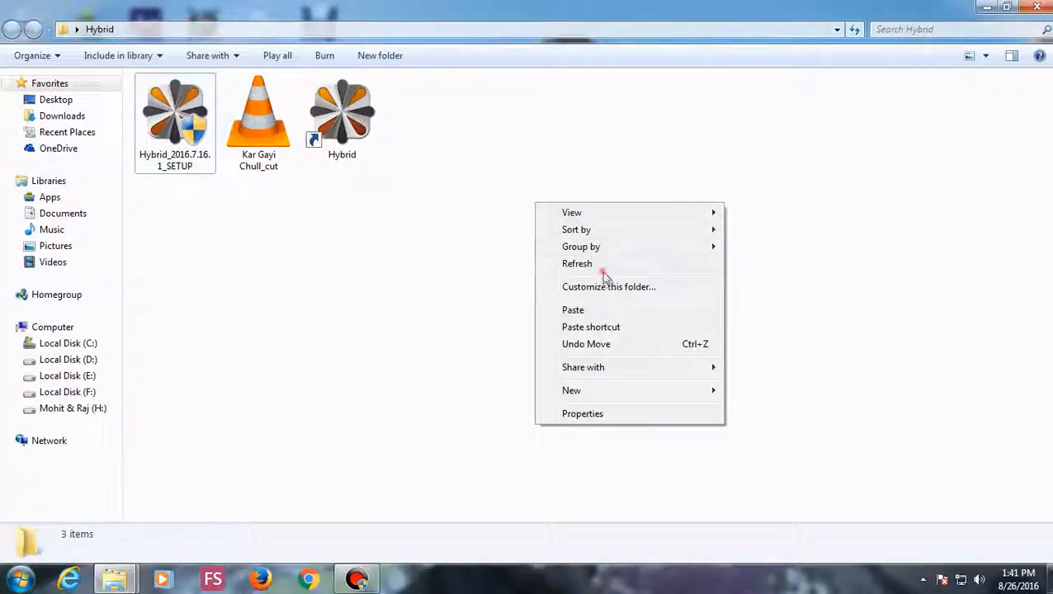
# - Refresh the Hybrid folder and start Hybrid from its new shortcut
pyautogui.click(577, 263)
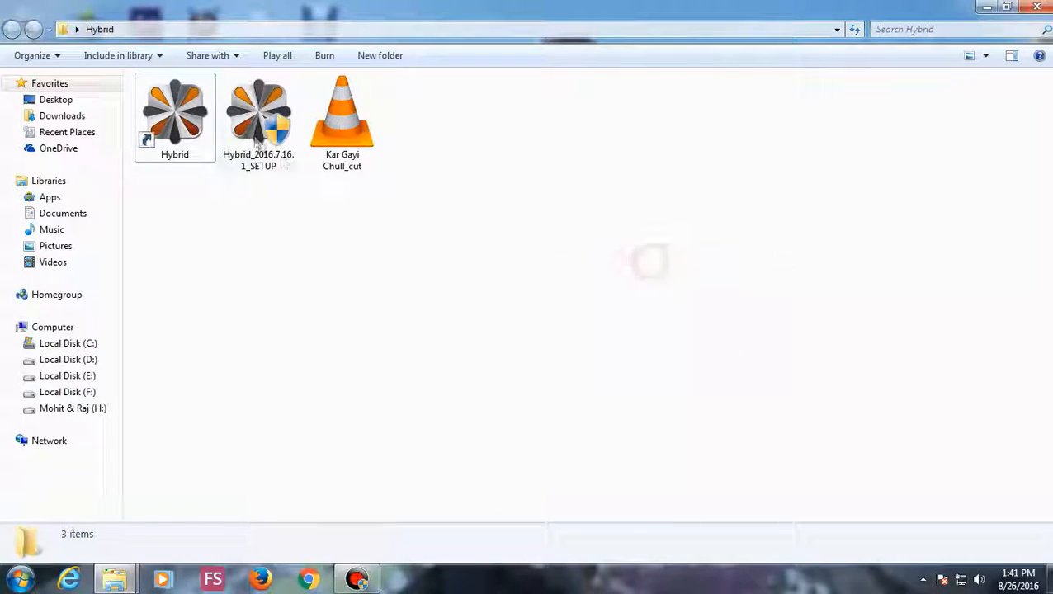
pyautogui.click(174, 111)
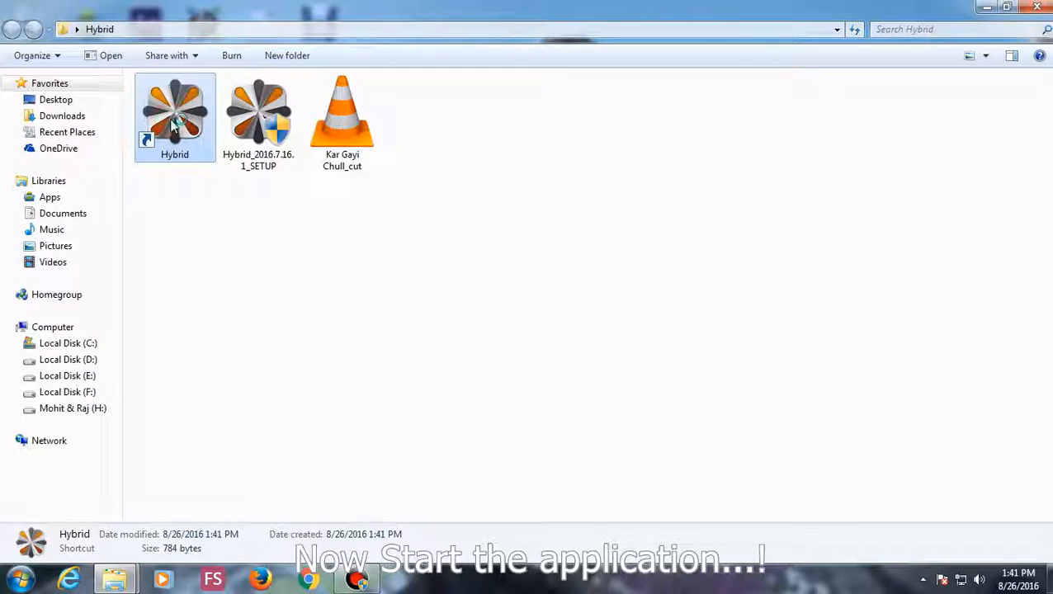
pyautogui.doubleClick(174, 111)
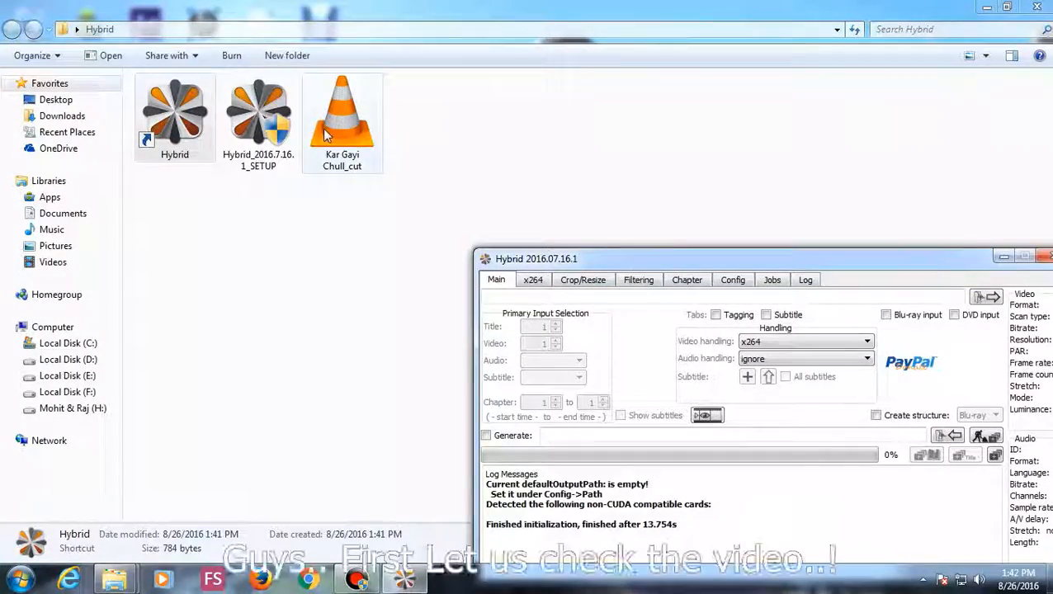
pyautogui.rightClick(341, 116)
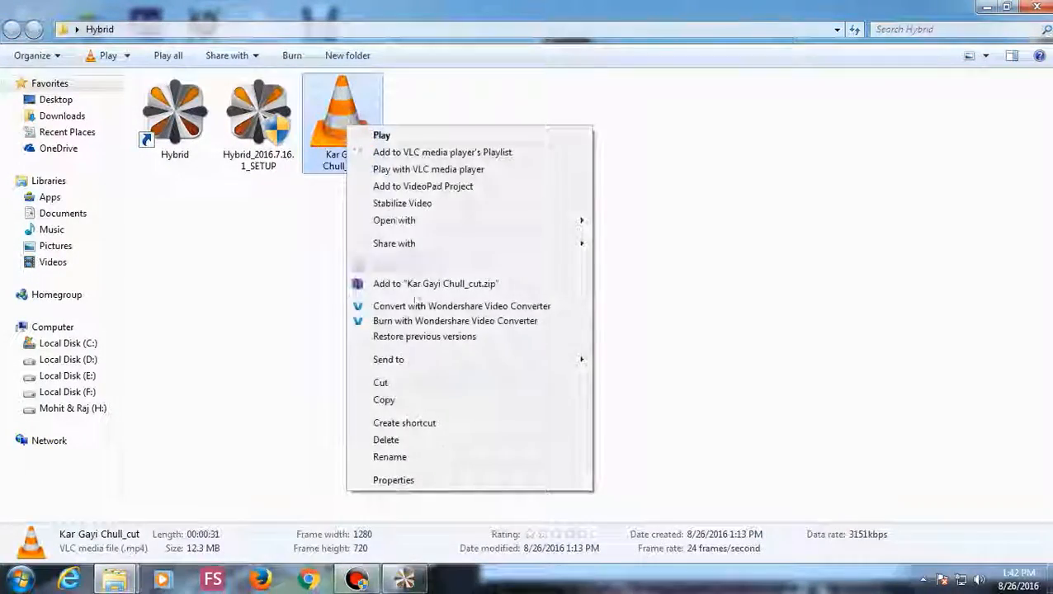
pyautogui.click(393, 479)
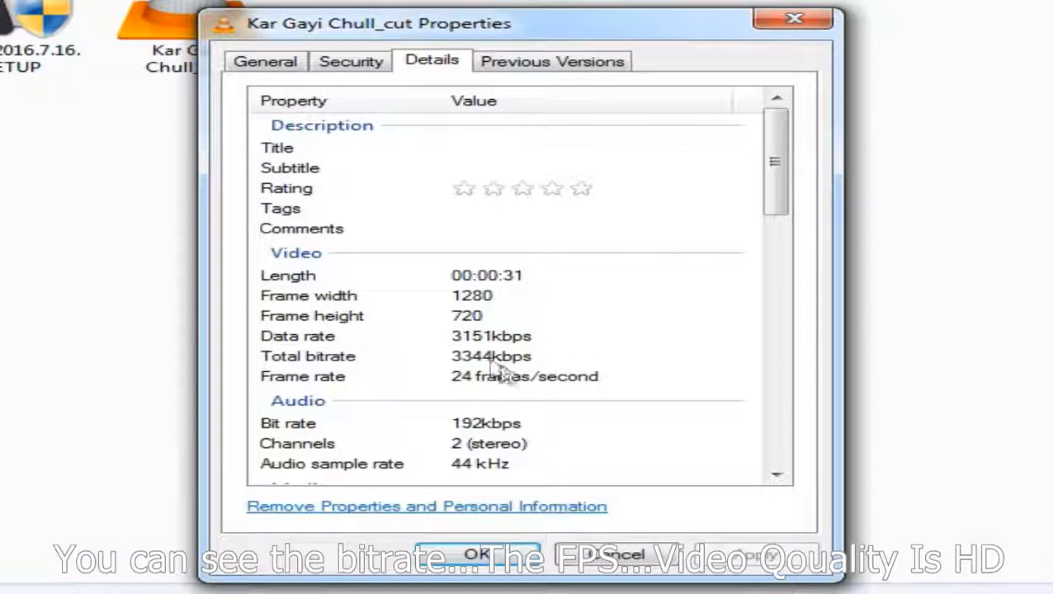
pyautogui.scroll(-3)
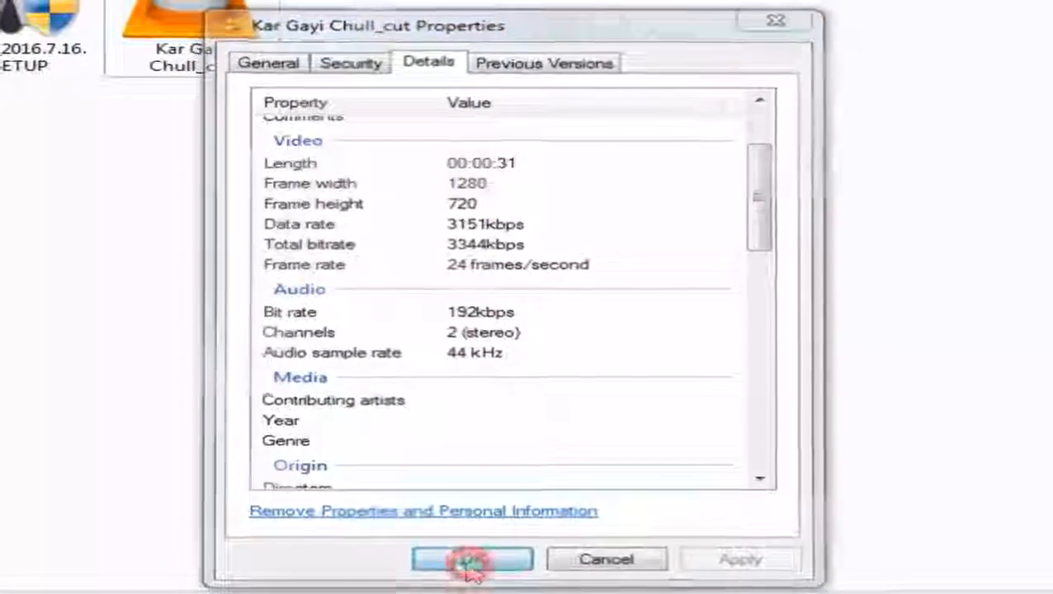
pyautogui.click(472, 559)
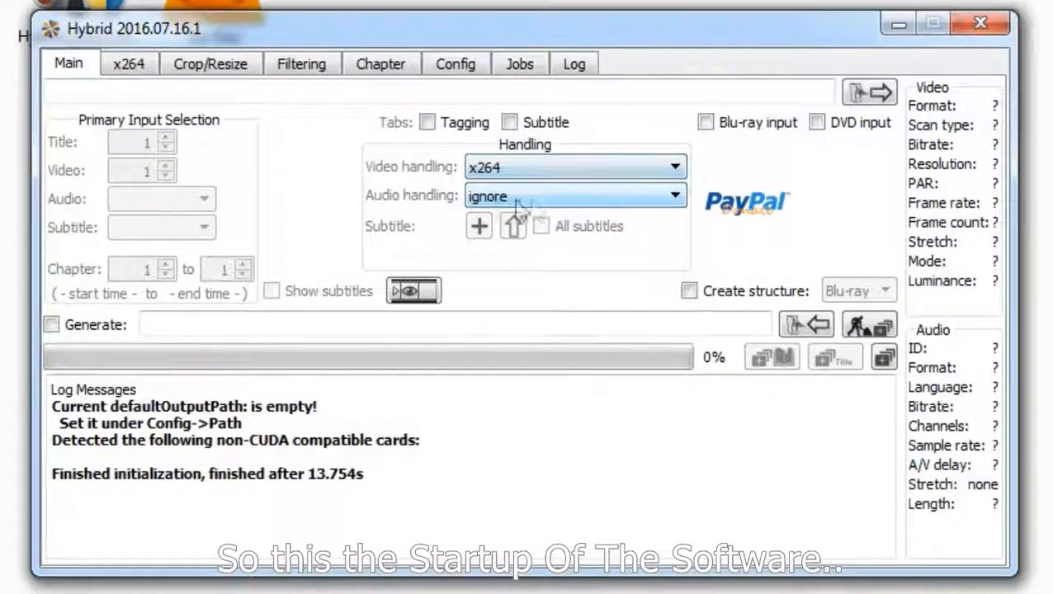
# - Set audio handling to passthrough all and load Kar Gayi Chull_cut.mp4 from the Hybrid folder
pyautogui.click(675, 196)
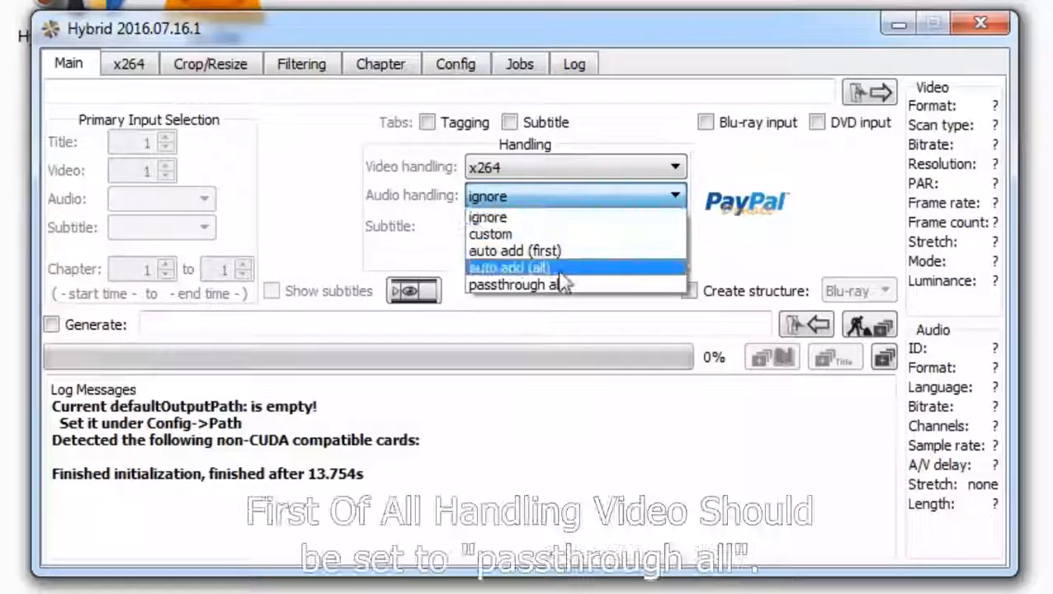
pyautogui.click(516, 284)
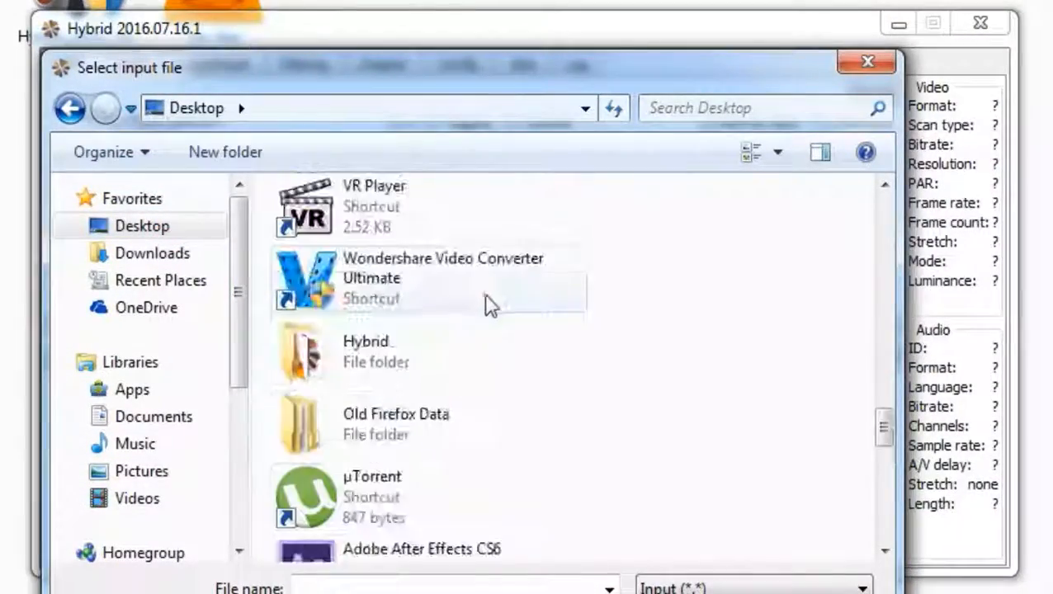
pyautogui.doubleClick(301, 351)
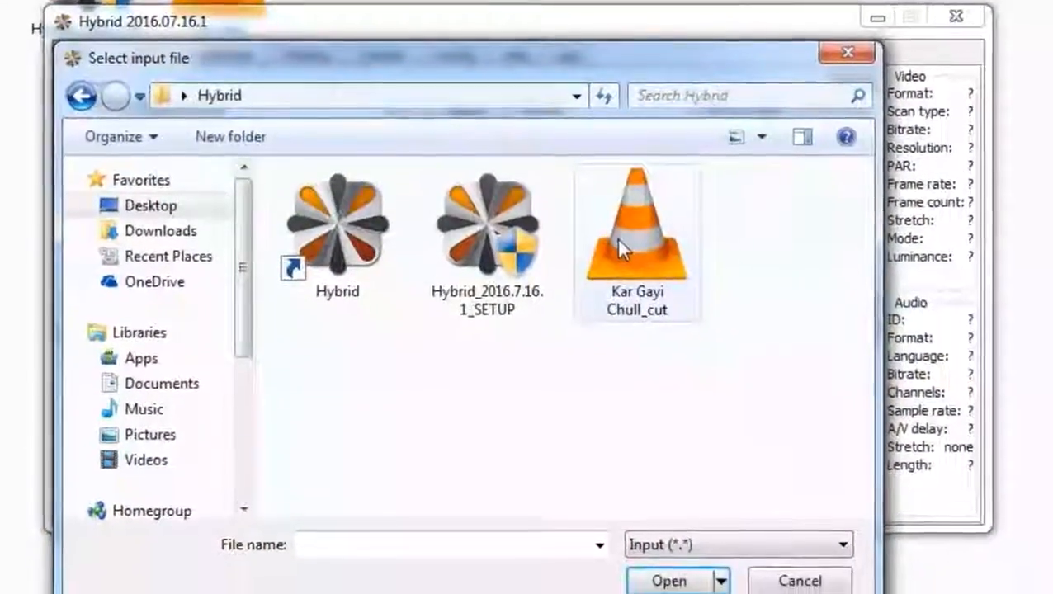
pyautogui.doubleClick(636, 223)
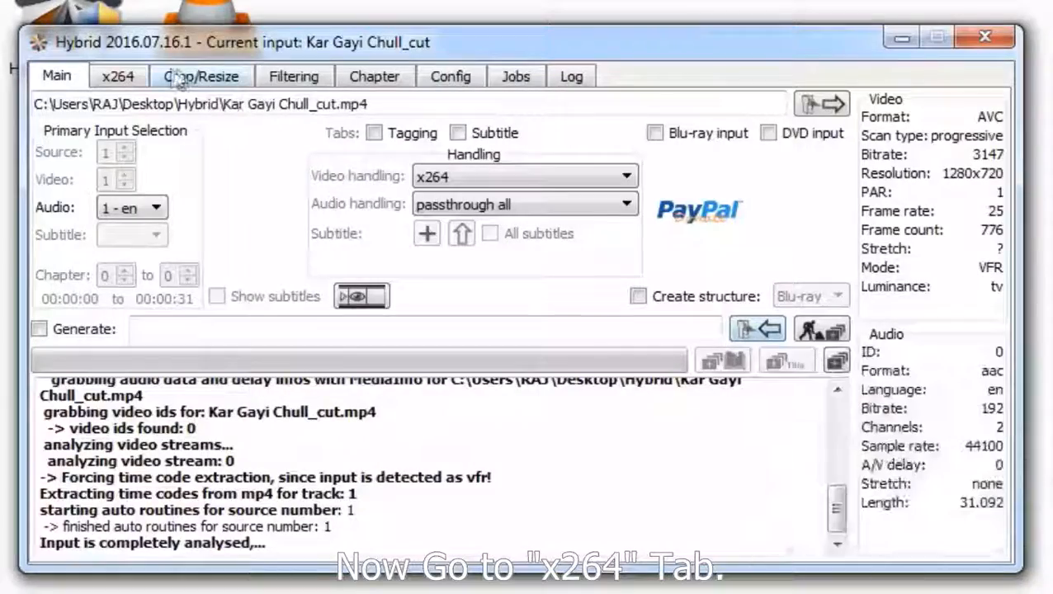
# - Set the x264 bitrate to 30000 kbit/s and the AVC level to 4.2
pyautogui.click(118, 75)
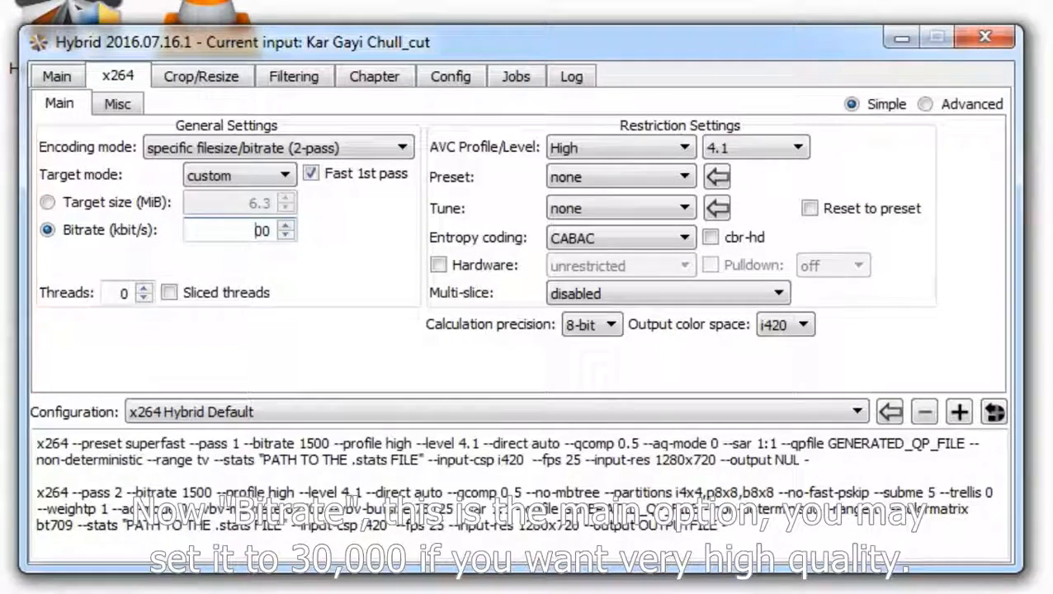
pyautogui.write('30000')
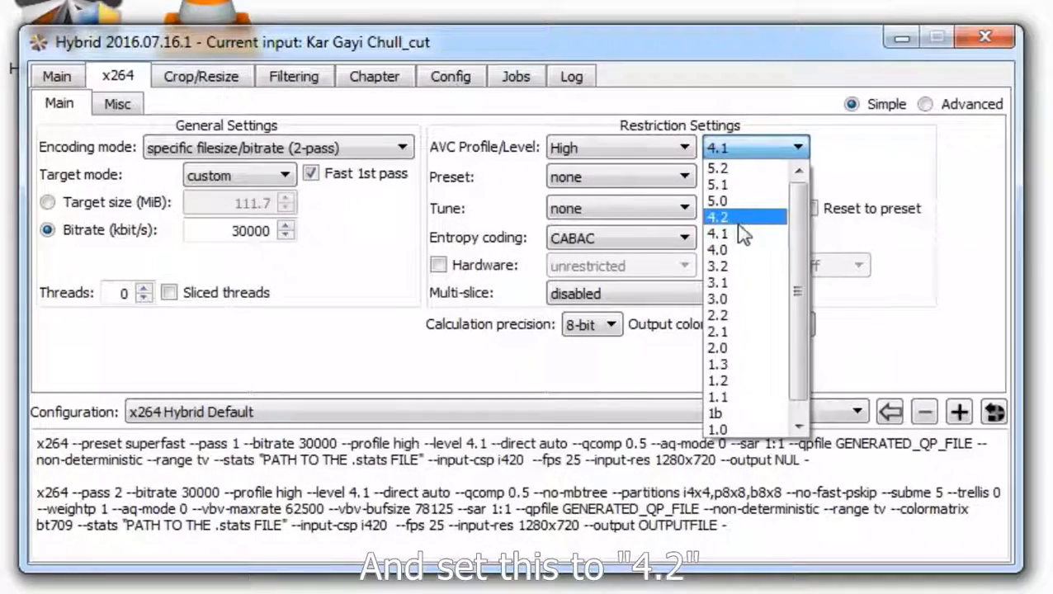
pyautogui.click(717, 216)
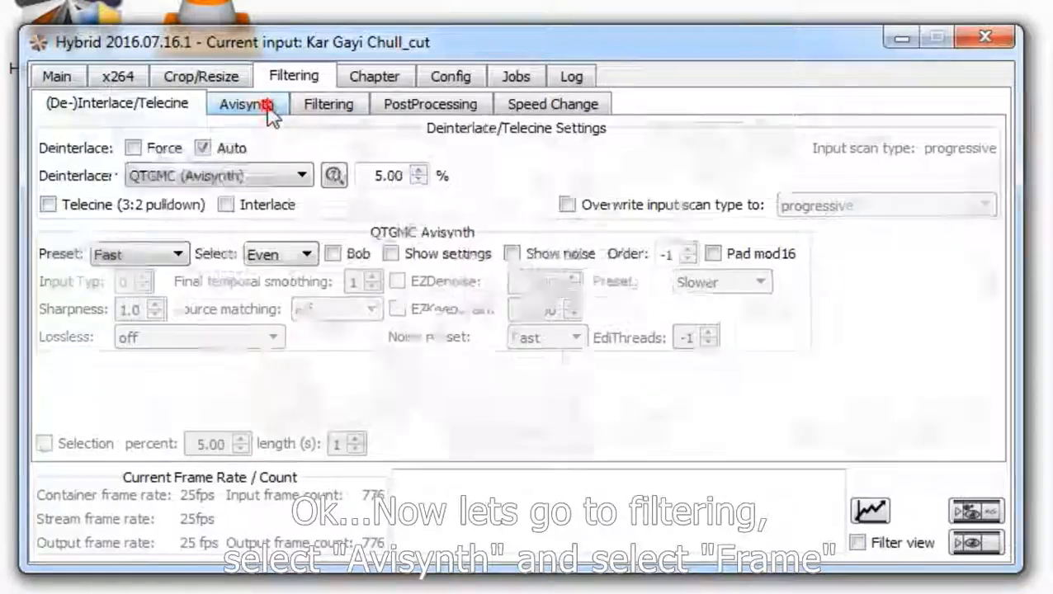
# - Enable InterFrame conversion to 60 fps with Smooth tuning and the smooth override algorithm
pyautogui.click(526, 134)
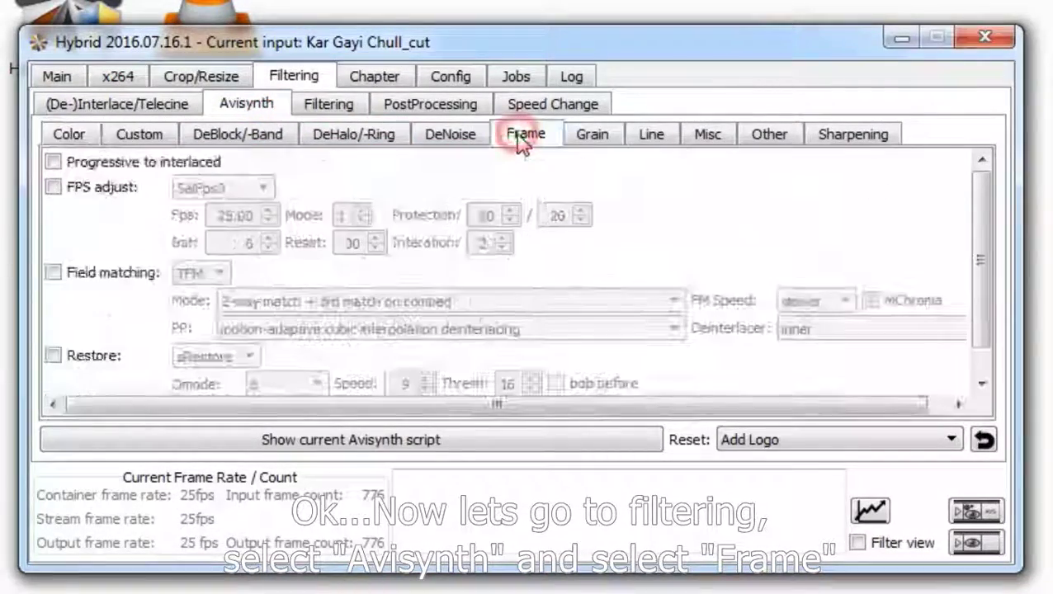
pyautogui.click(53, 188)
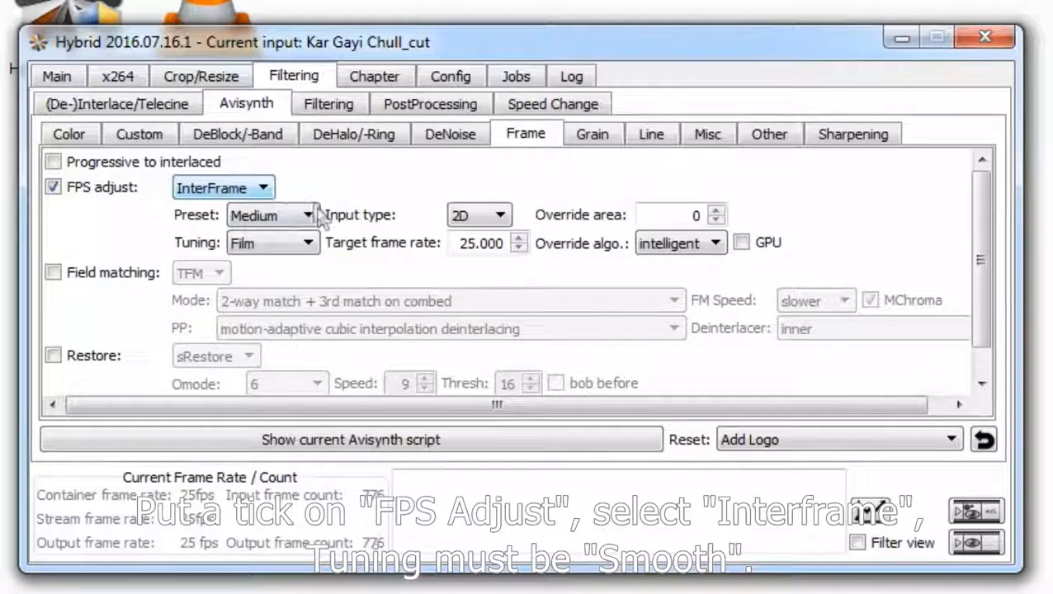
pyautogui.click(309, 242)
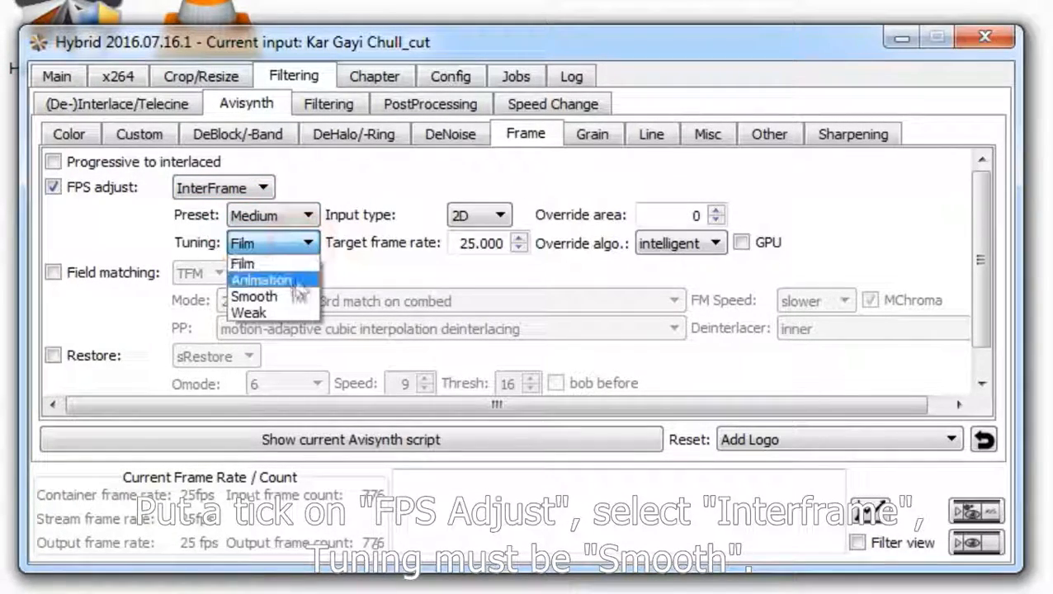
pyautogui.click(254, 296)
pyautogui.write('60')
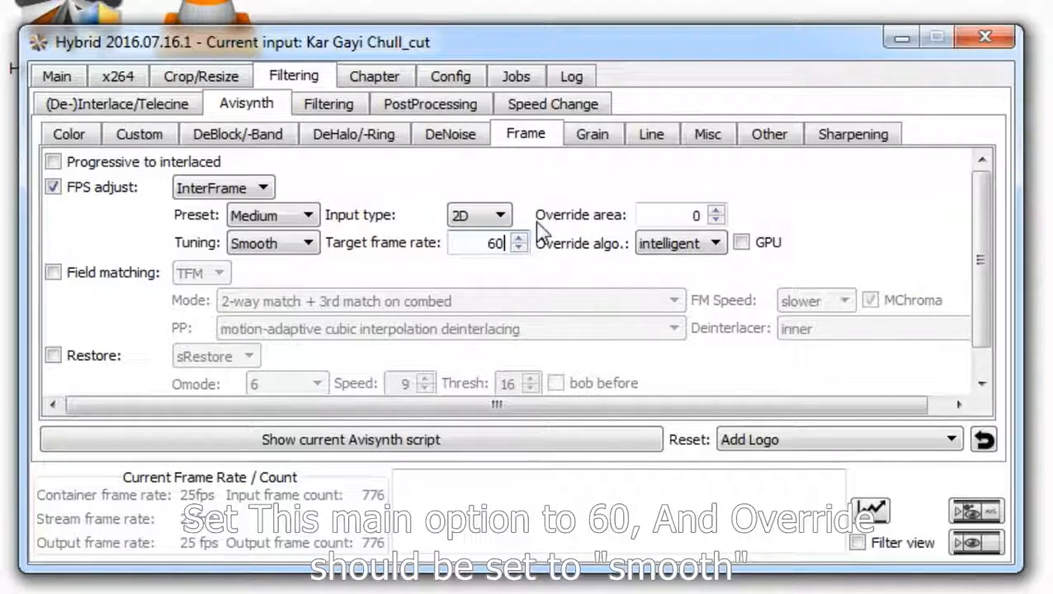
pyautogui.click(714, 243)
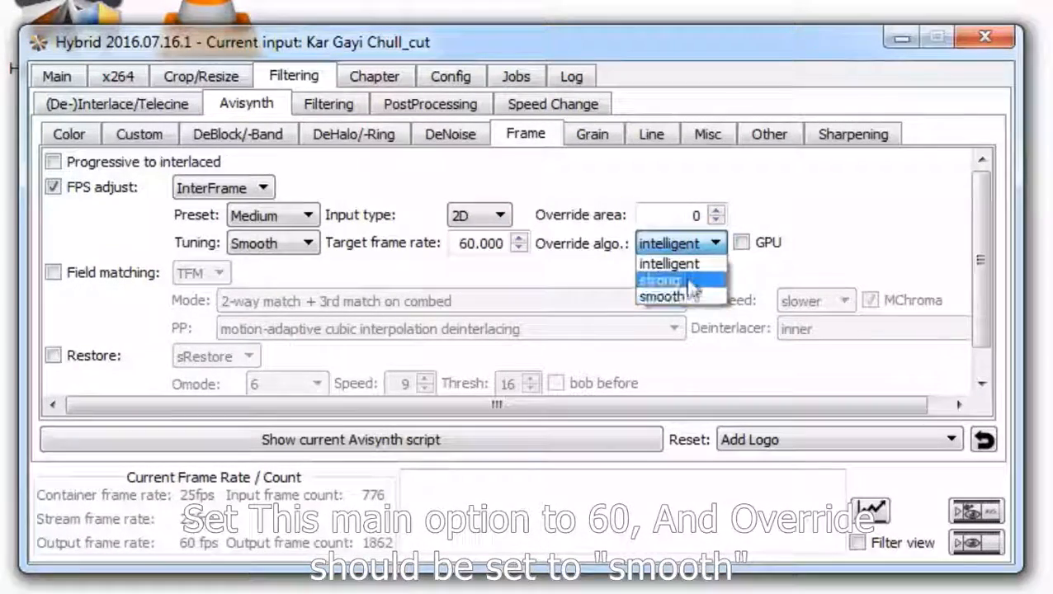
pyautogui.click(660, 297)
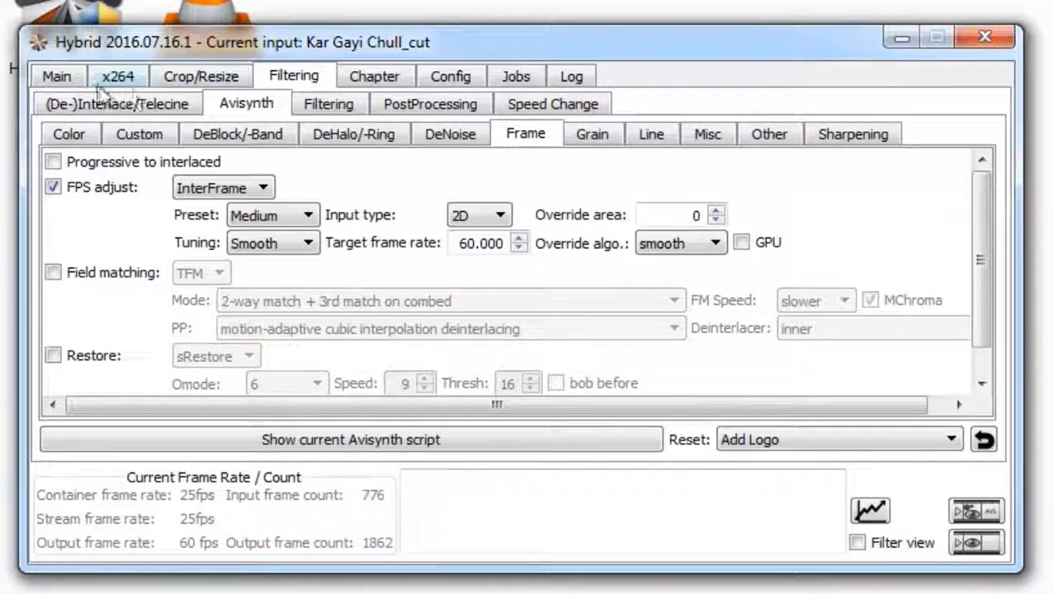
pyautogui.click(56, 75)
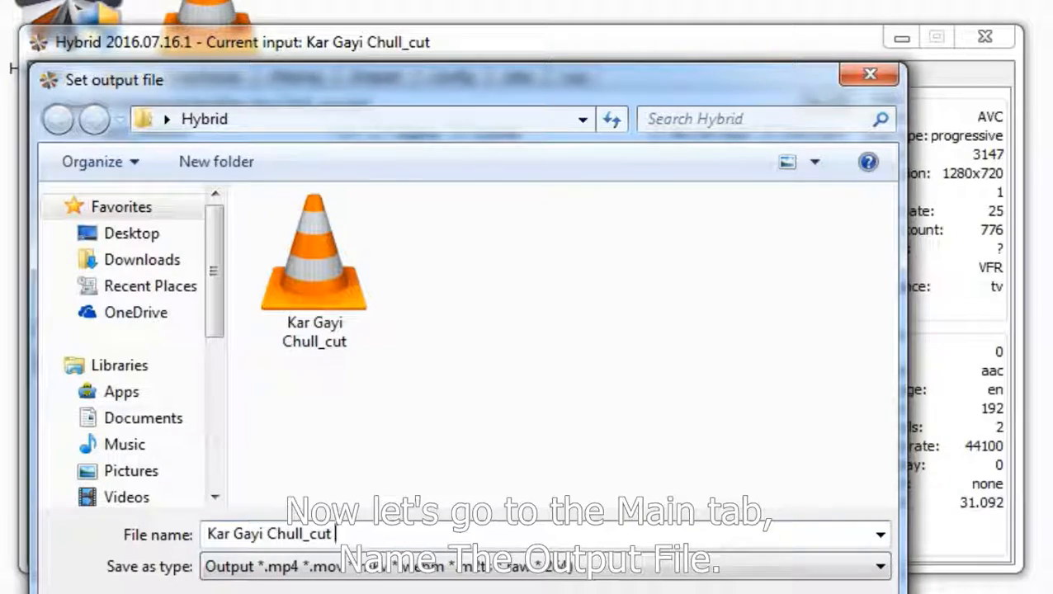
# - Name the output 'Kar Gayi Chull_cut 60FPS' and start the encoding queue
pyautogui.write('60FPS.mp4')
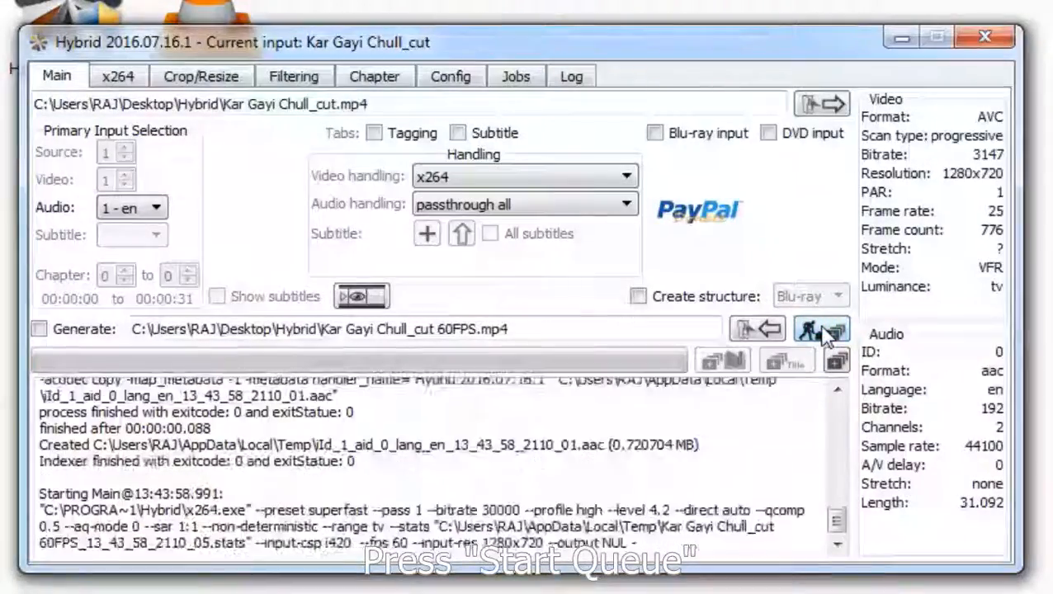
pyautogui.click(820, 328)
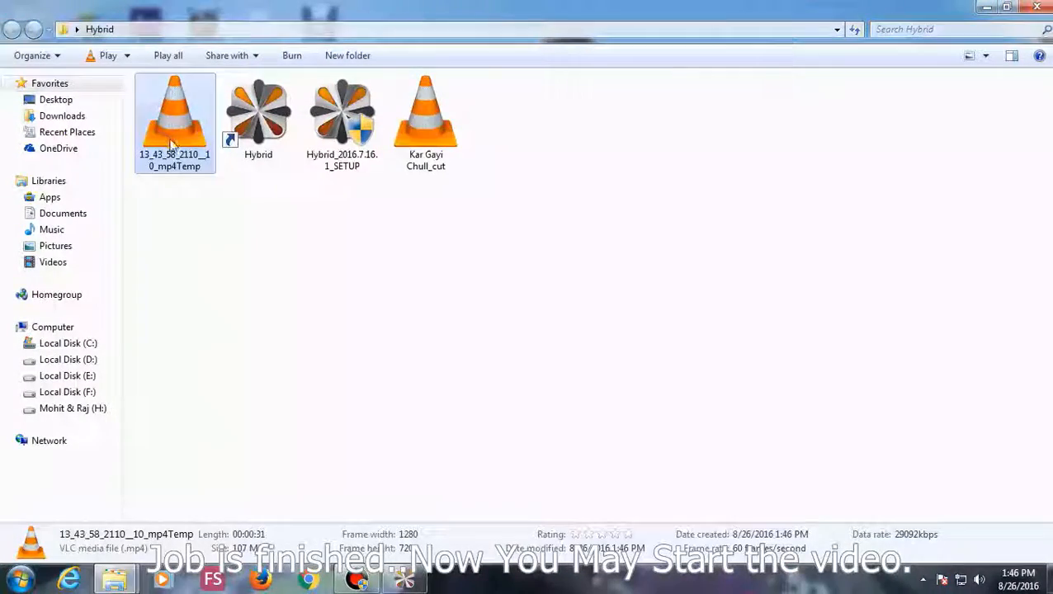
pyautogui.moveTo(257, 241)
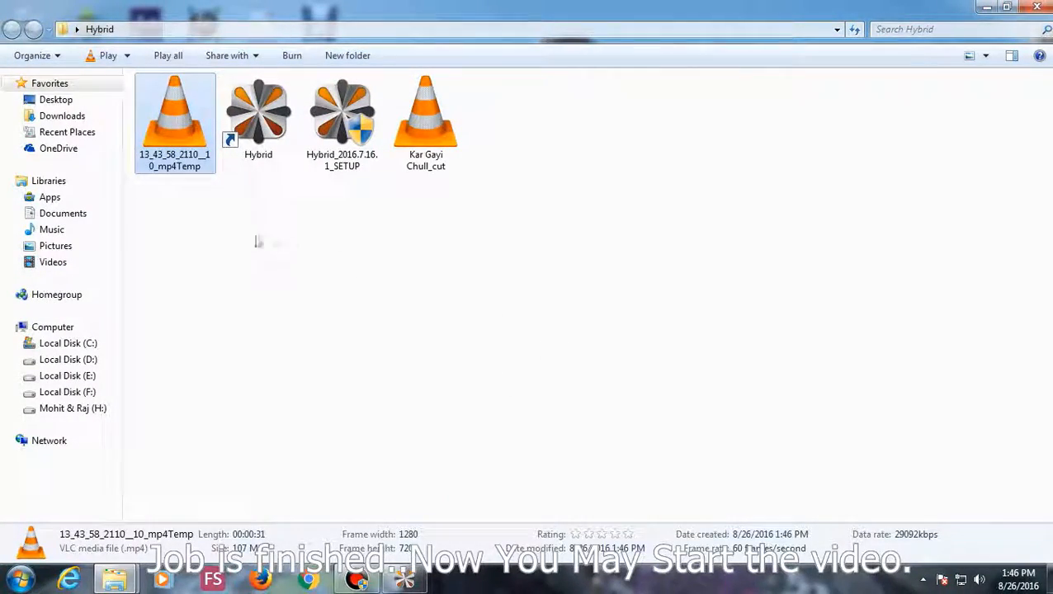